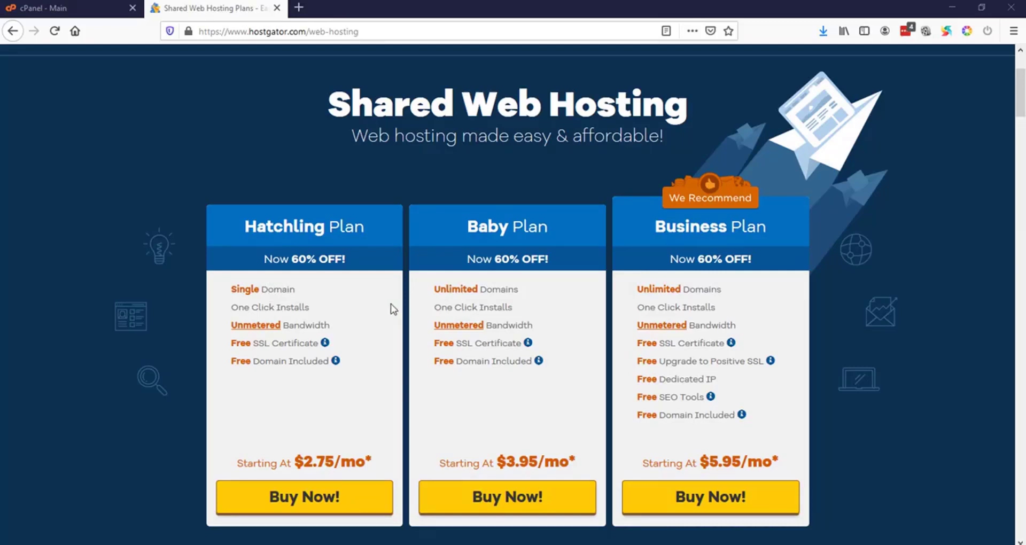
mouse_move(370, 295)
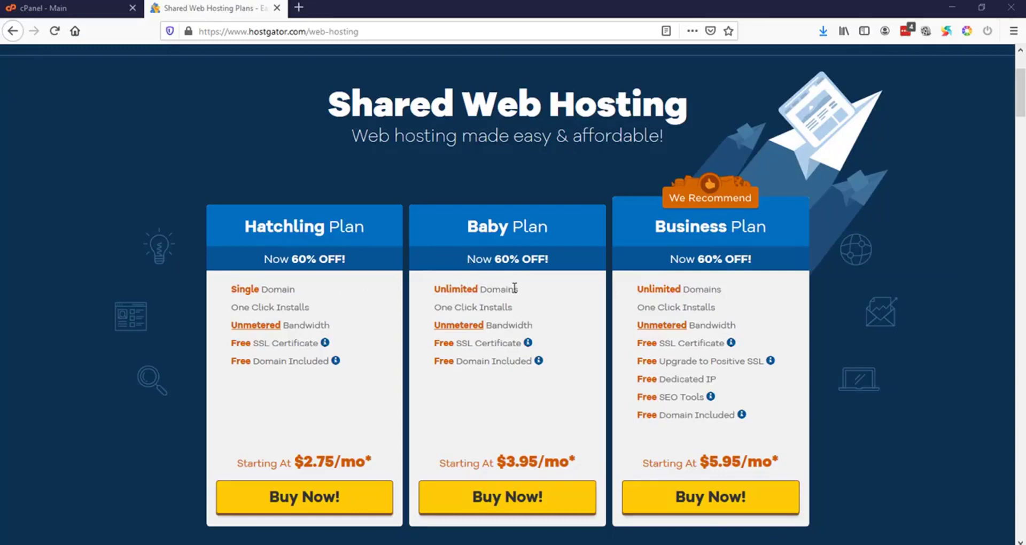
mouse_move(451, 287)
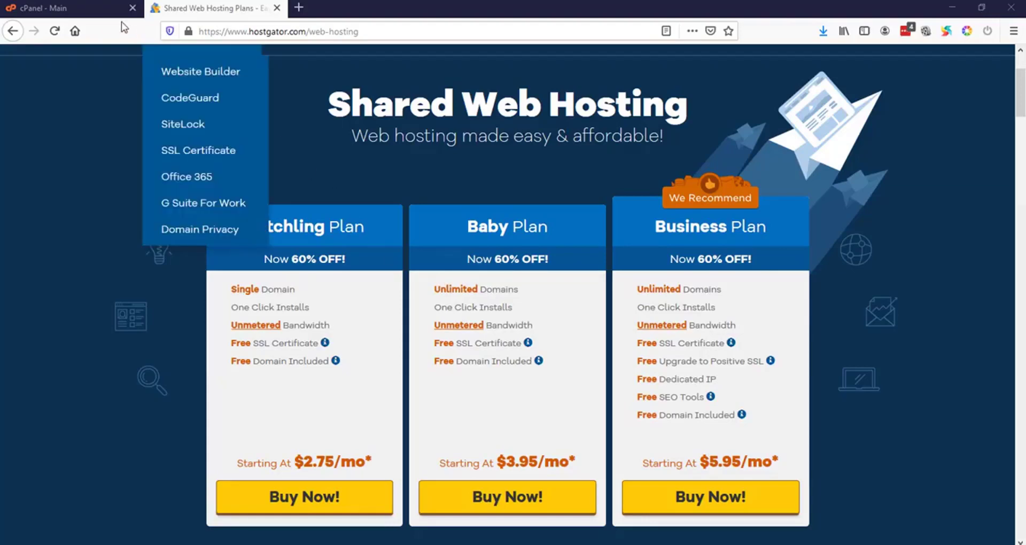
Switch to the cPanel tab and go to Addon Domains from Popular Links
left_click(46, 7)
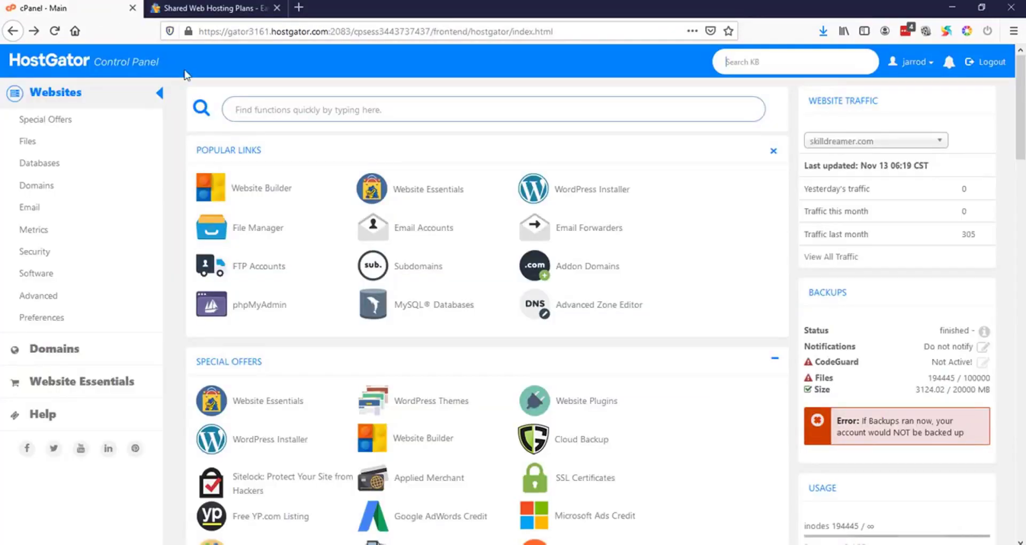
mouse_move(569, 266)
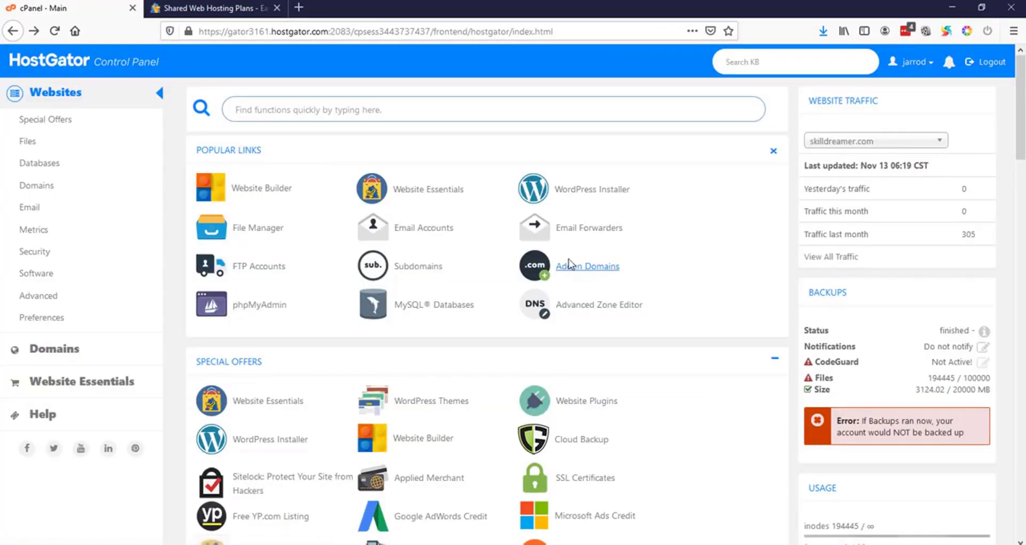
left_click(587, 266)
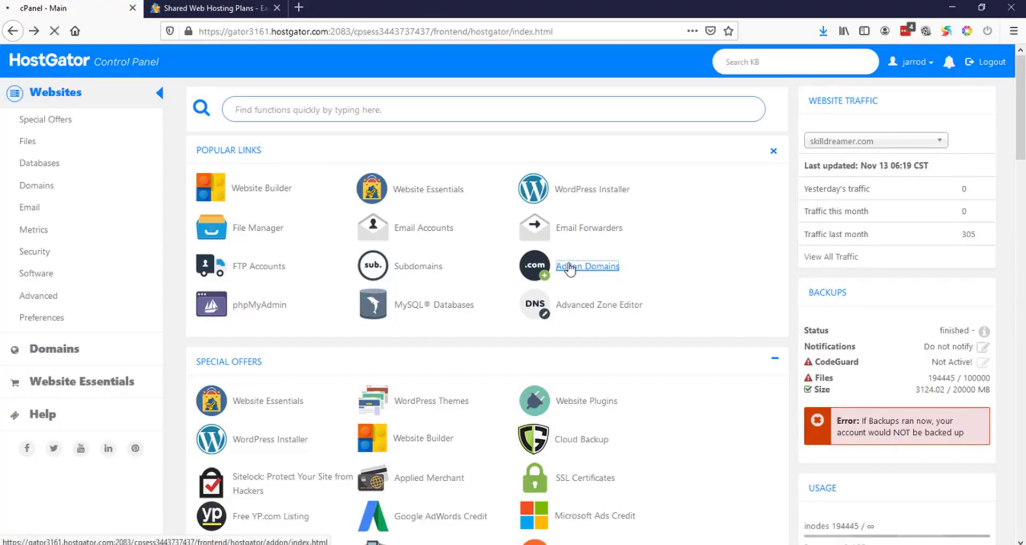
left_click(587, 266)
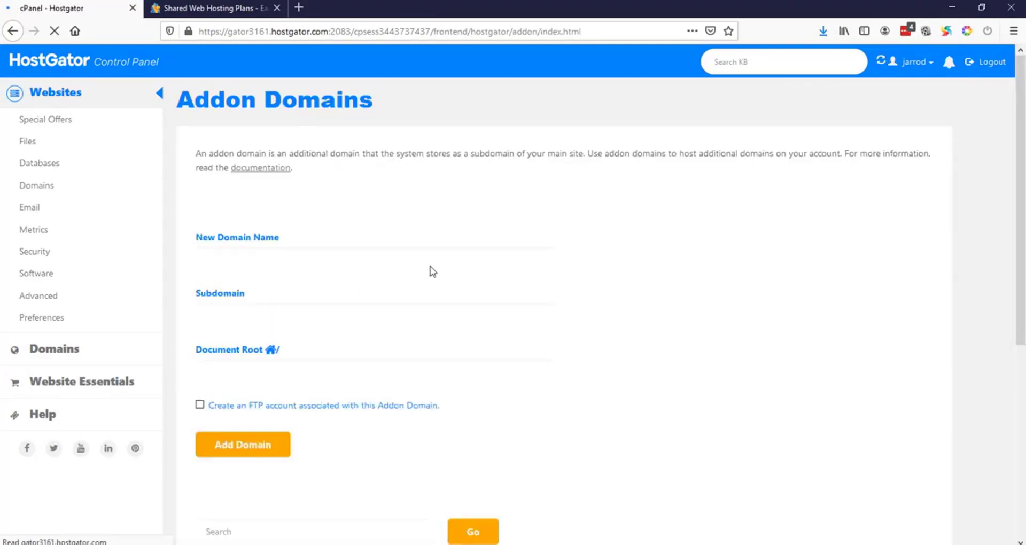
Enter Wirefy.org as the new domain name and leave the FTP account option unchecked
left_click(375, 258)
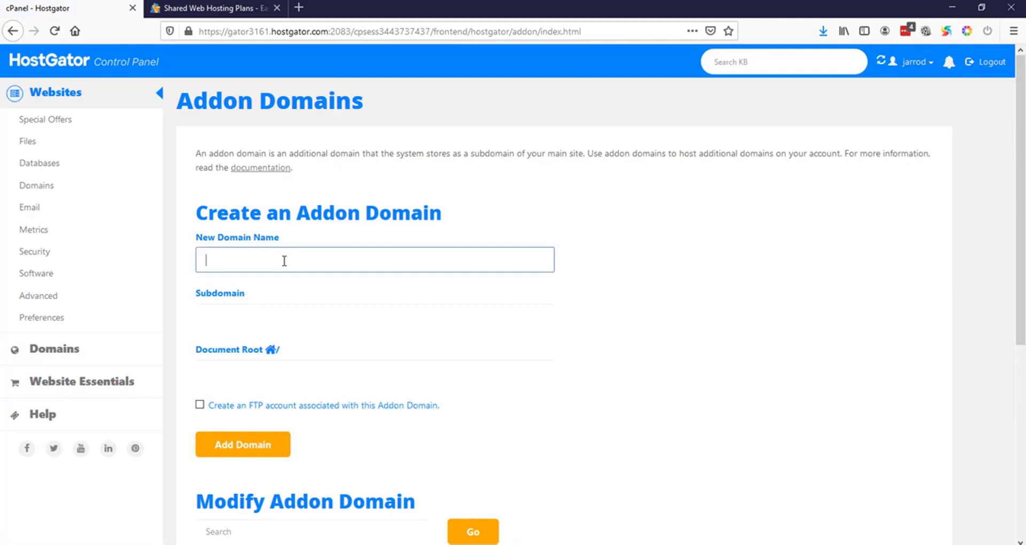
type("Wirefy.org")
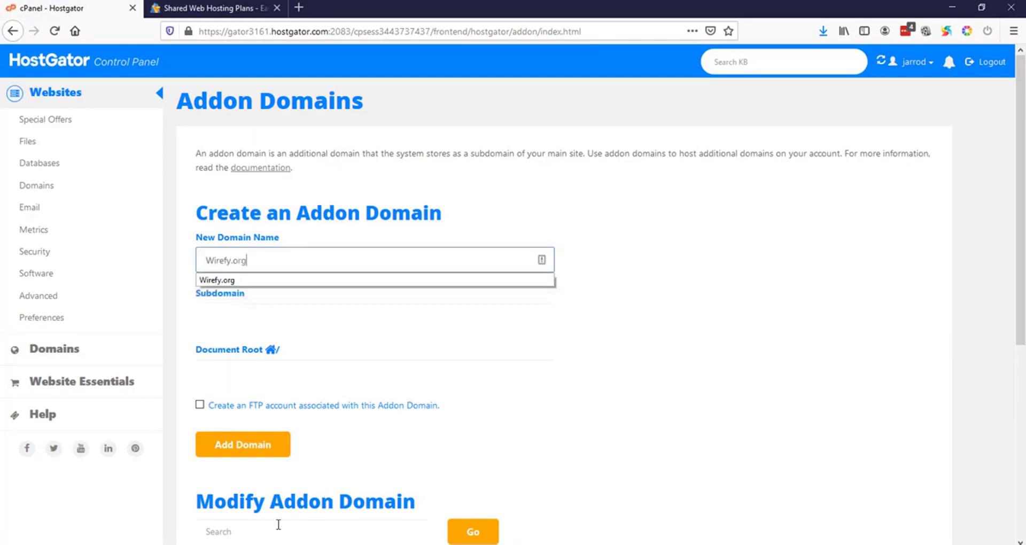
left_click(215, 280)
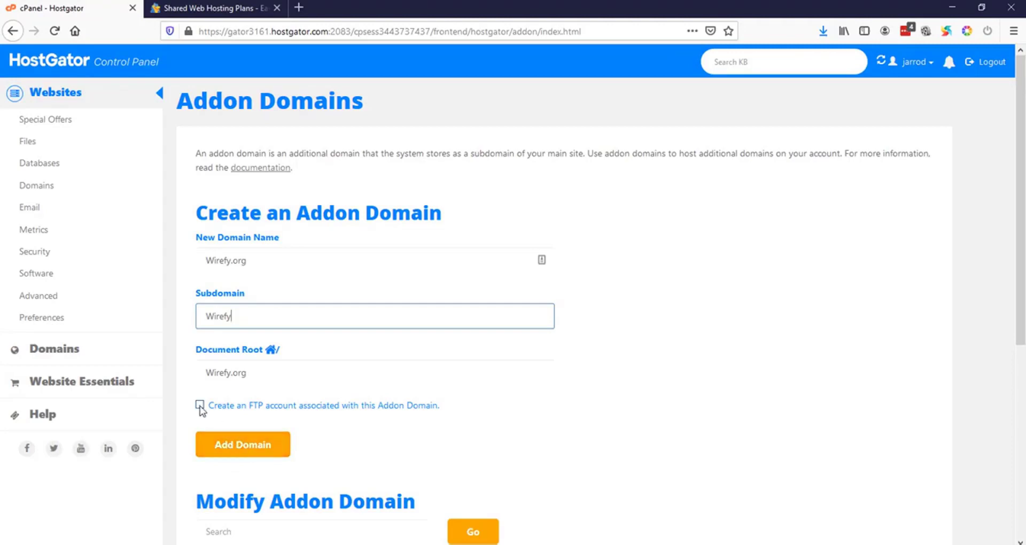
left_click(200, 406)
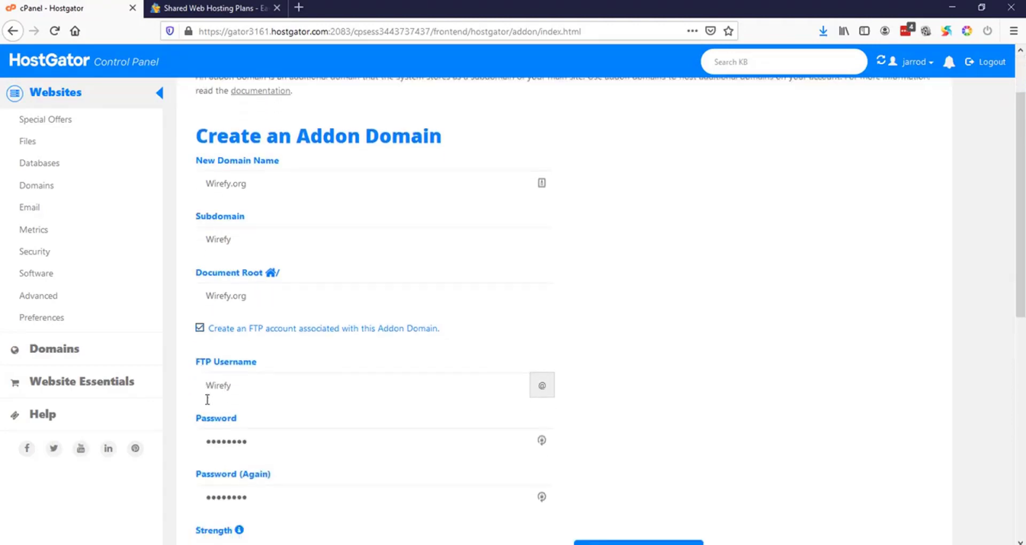
scroll("down", 3)
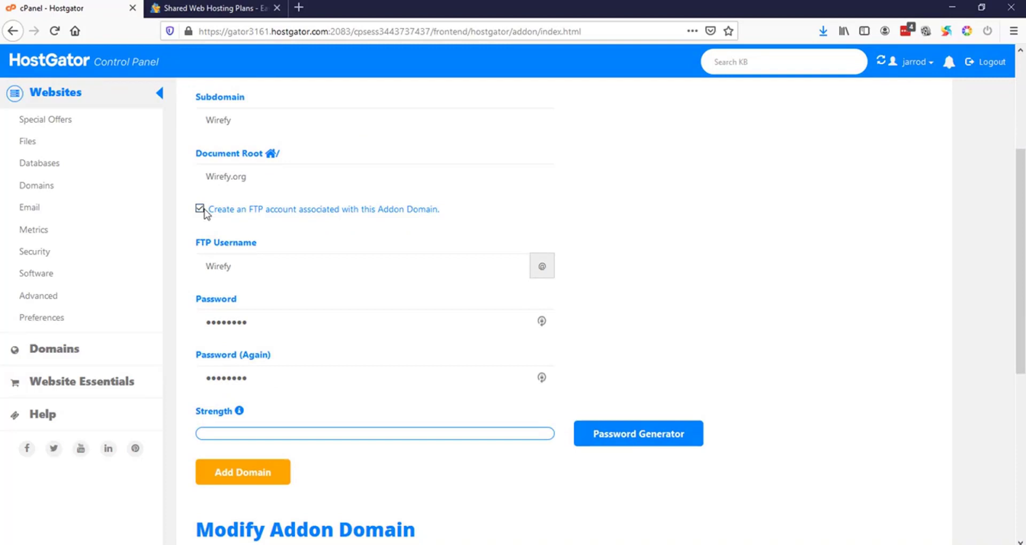
left_click(199, 210)
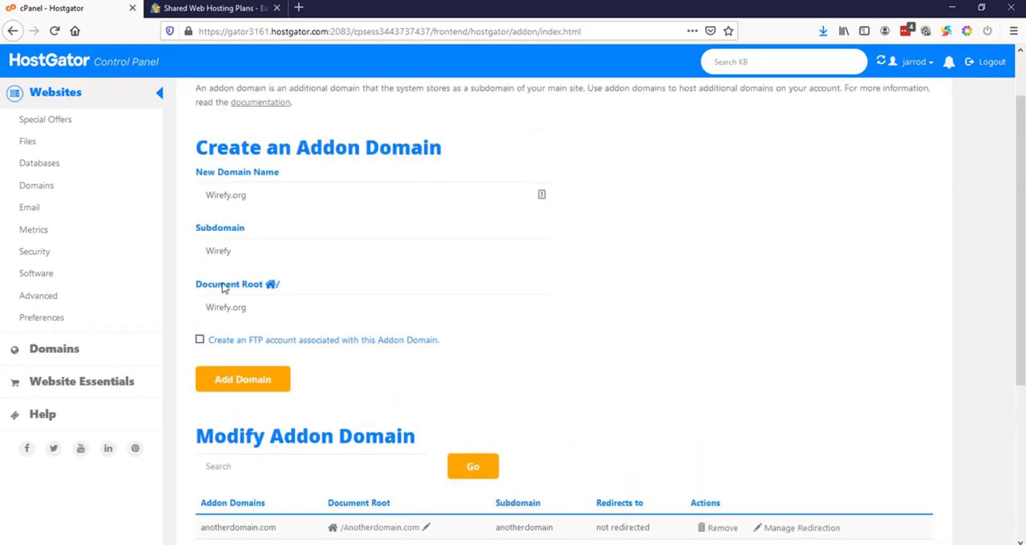
Submit Wirefy.org as an addon domain and dismiss the save-login offer
left_click(242, 379)
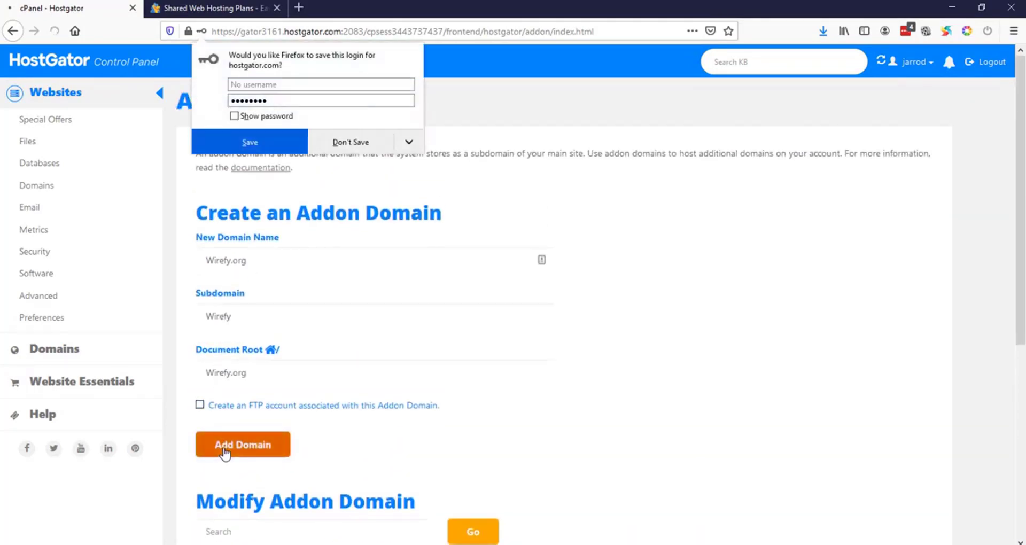
left_click(242, 445)
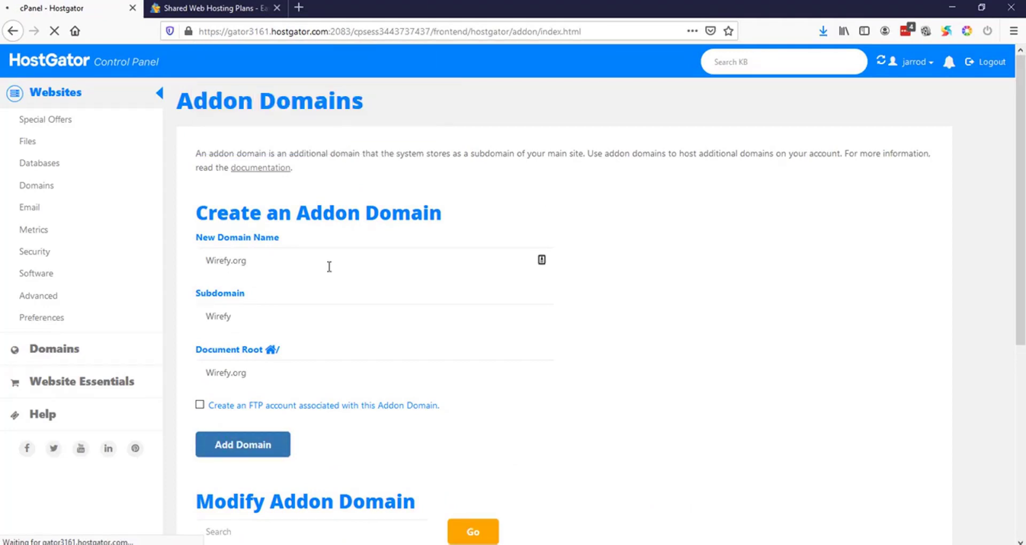
left_click(242, 445)
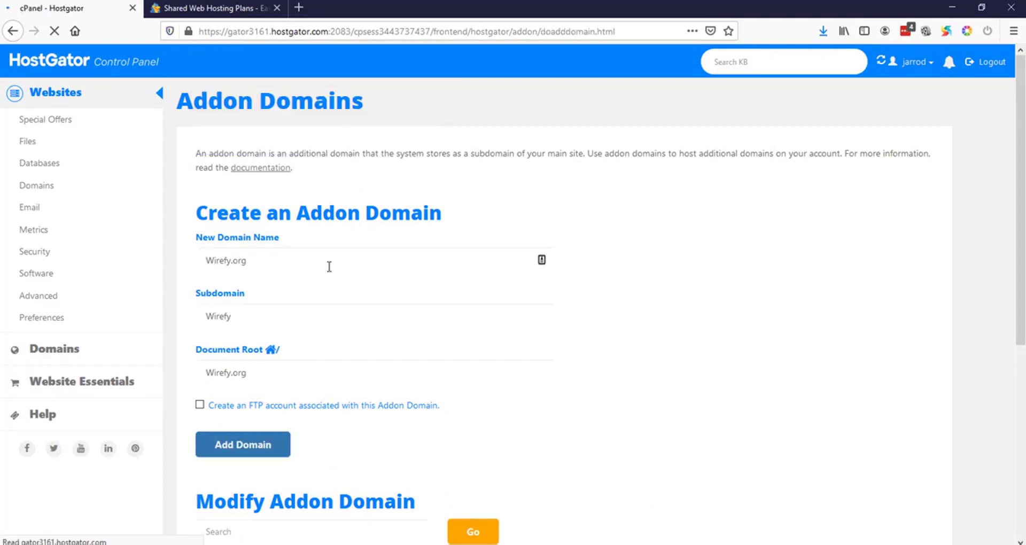
left_click(243, 445)
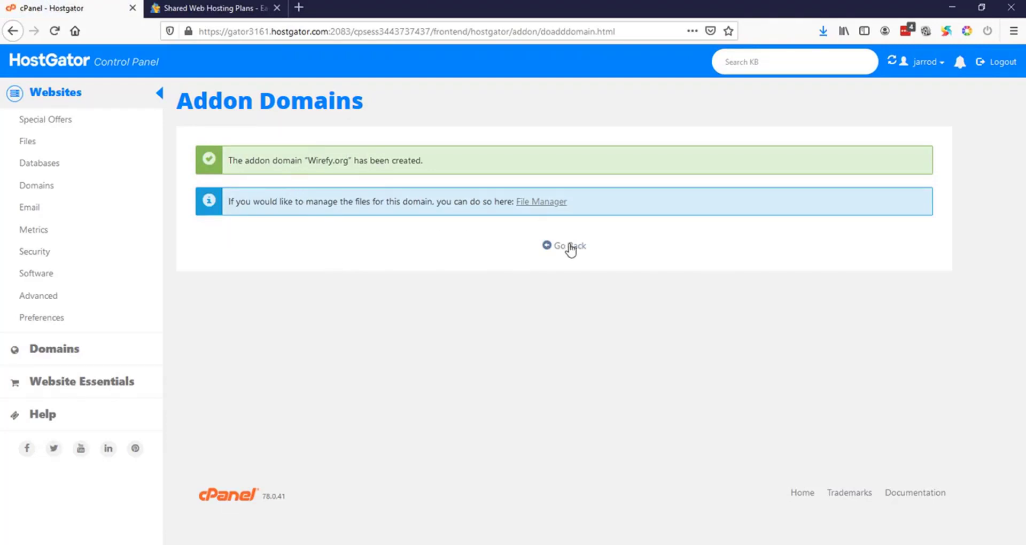
Go back to the Addon Domains form and check wirefy.org in the Modify Addon Domain table
left_click(564, 246)
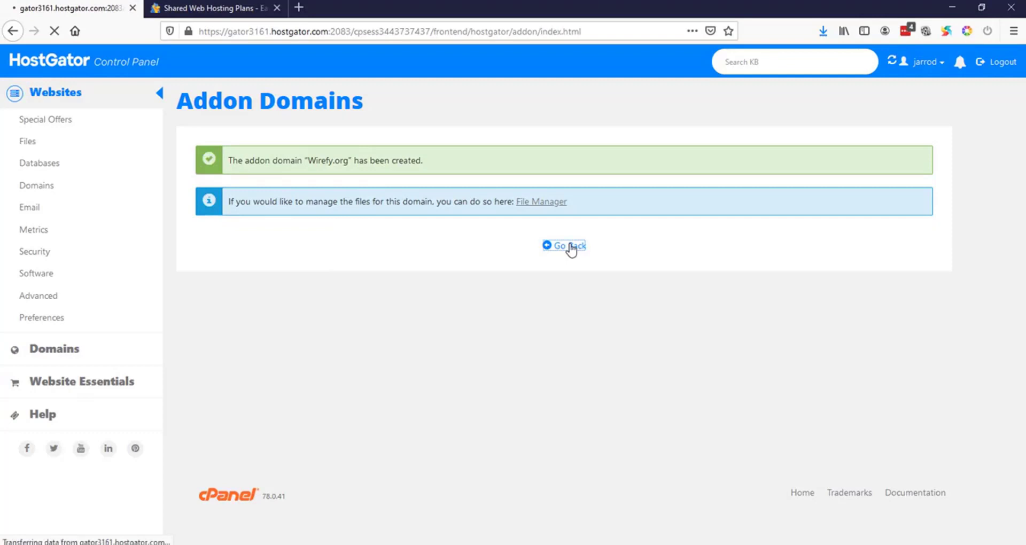
left_click(563, 246)
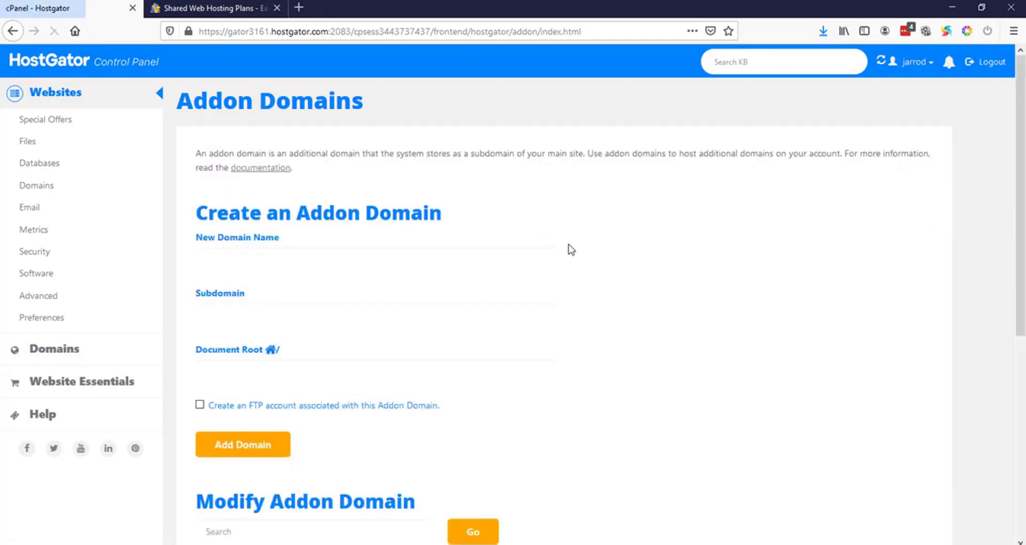
scroll("down", 3)
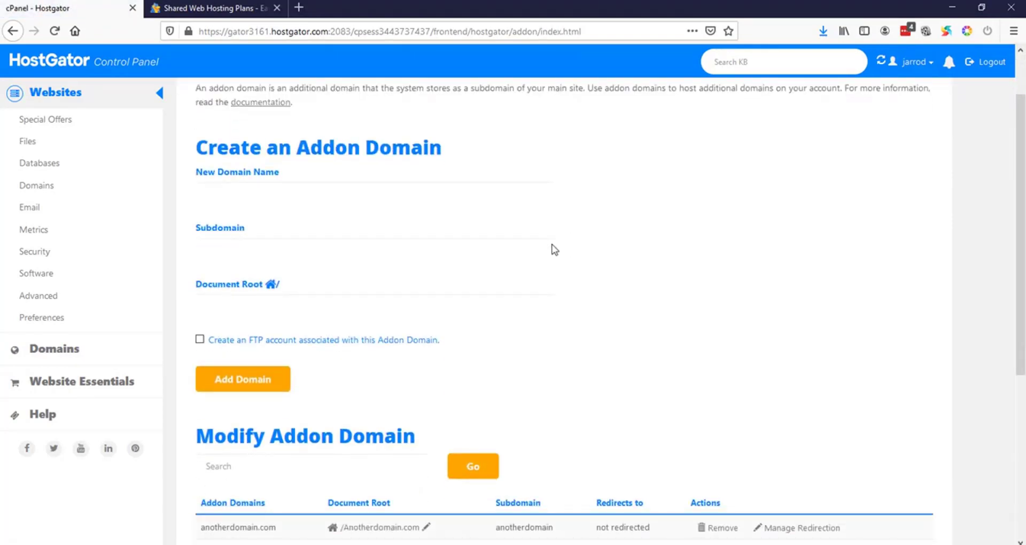
scroll("down", 3)
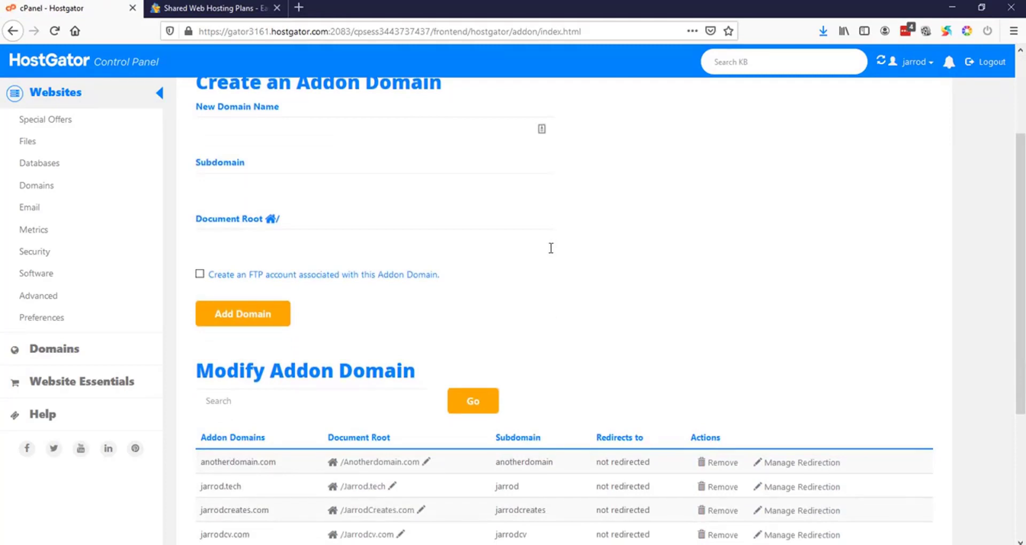
scroll("down", 3)
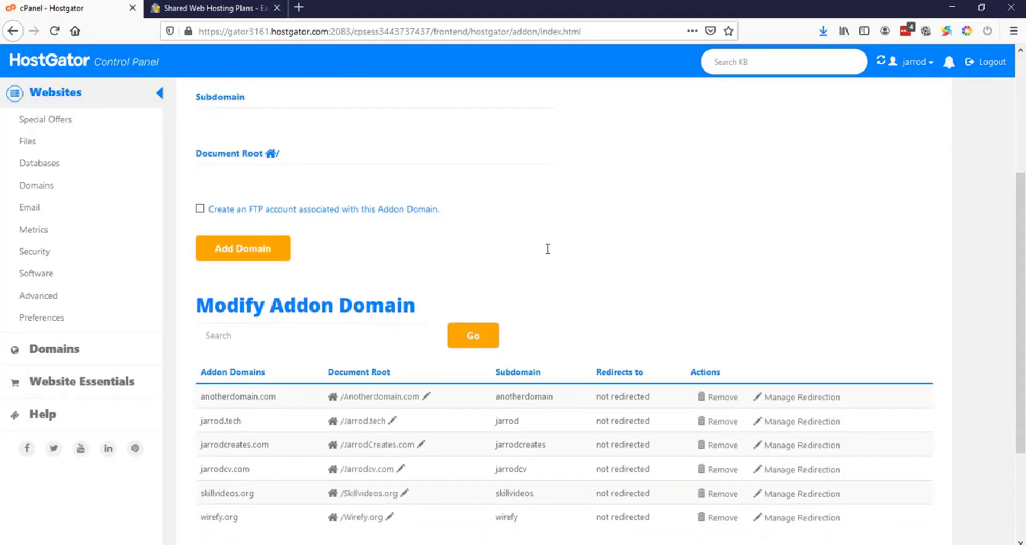
mouse_move(394, 261)
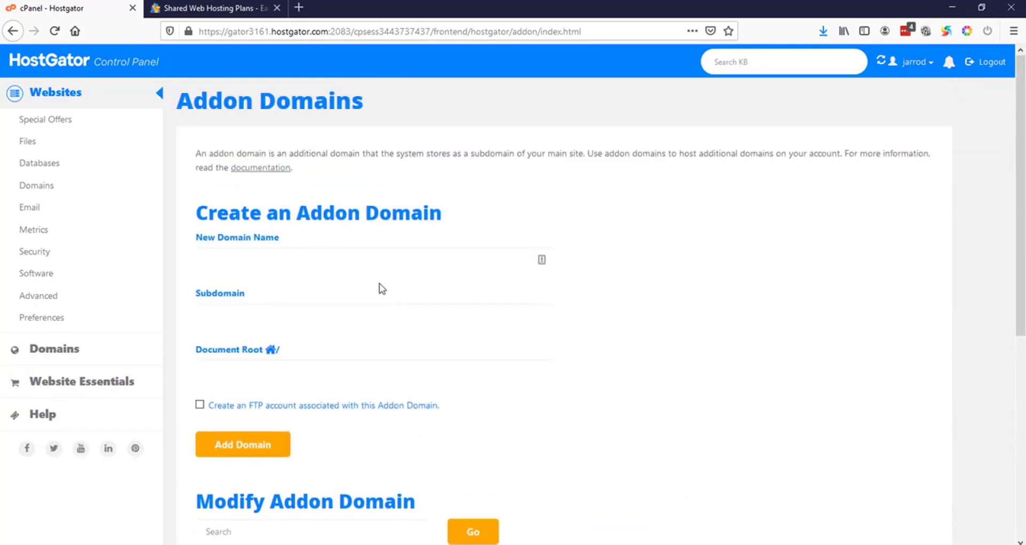
Enter Anotherforexample.com as the new domain name and add it as an addon domain
left_click(373, 259)
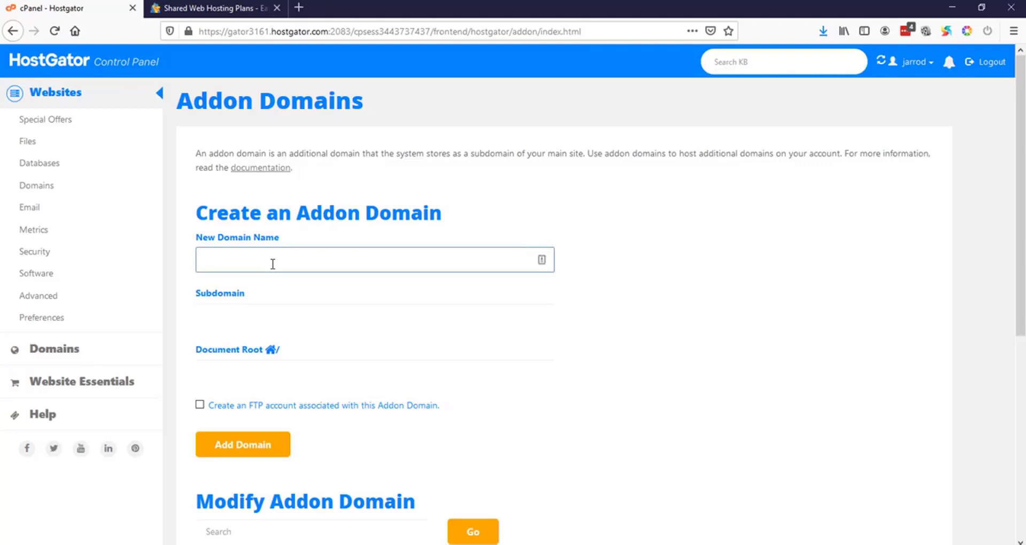
type("A")
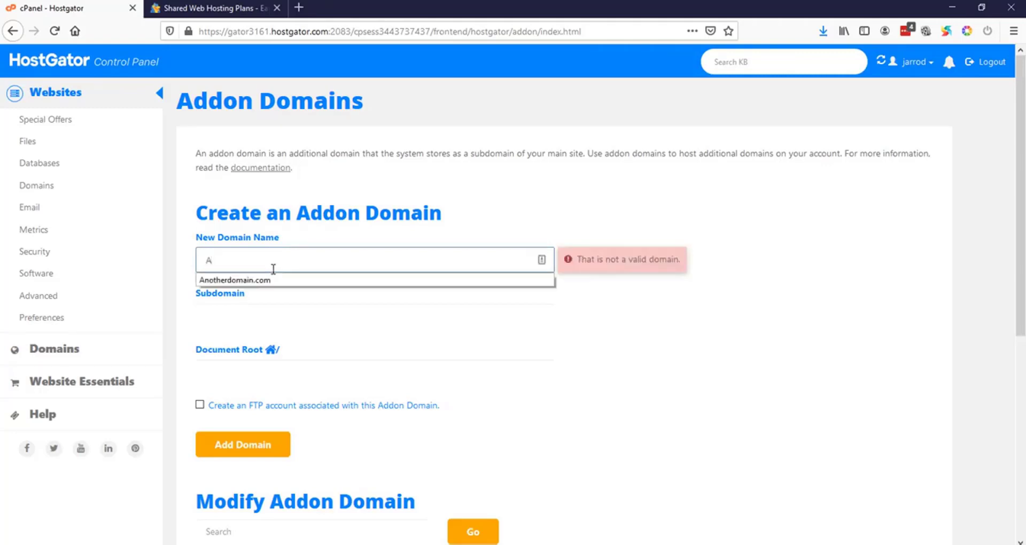
type("Anotherforexample.com")
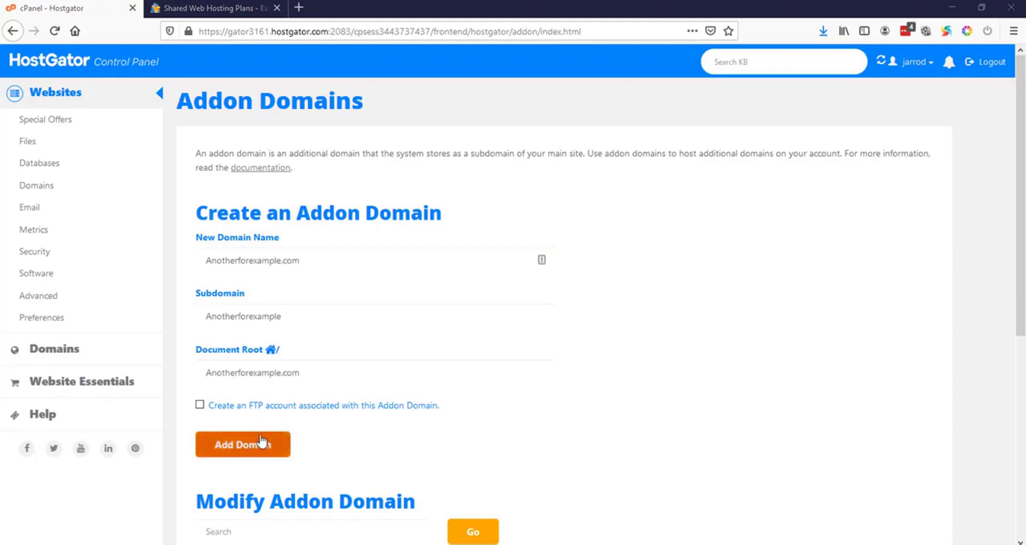
left_click(242, 444)
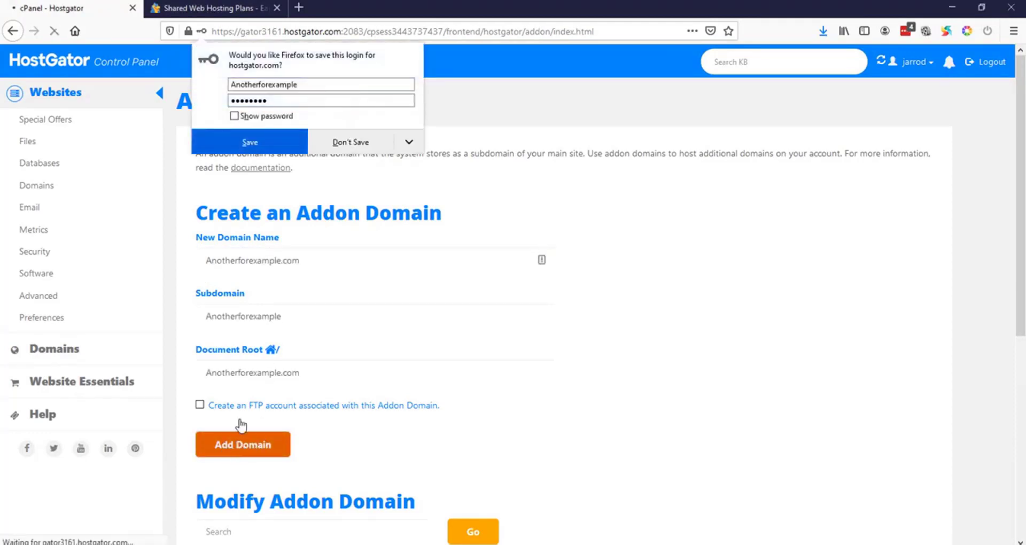
Dismiss the save-login popup and switch to the Shared Web Hosting plans tab
left_click(350, 142)
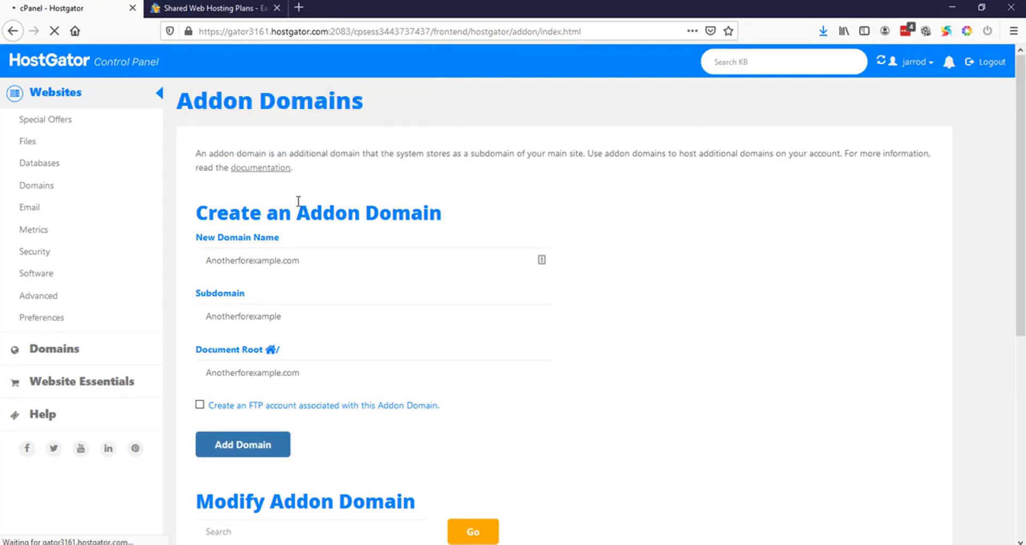
left_click(243, 445)
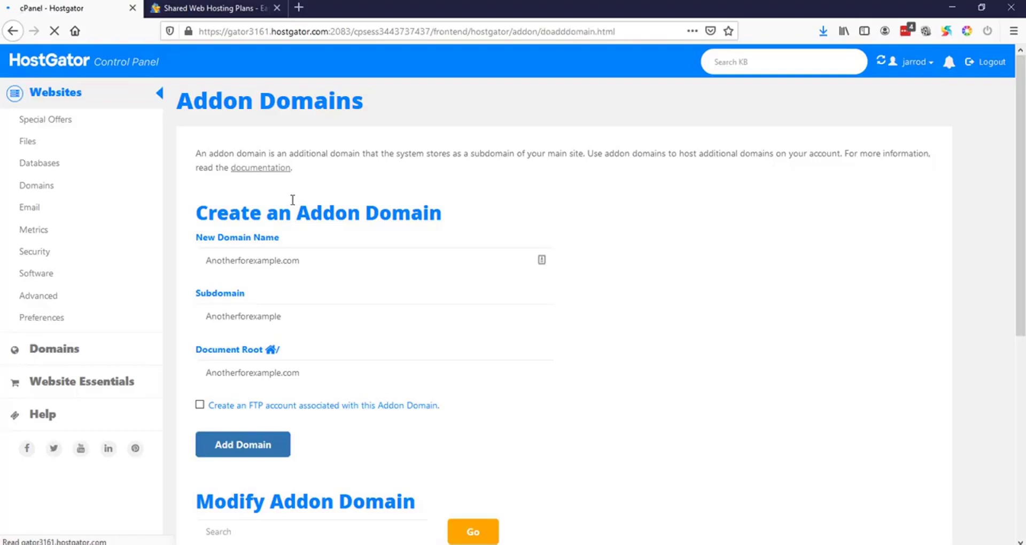
left_click(243, 444)
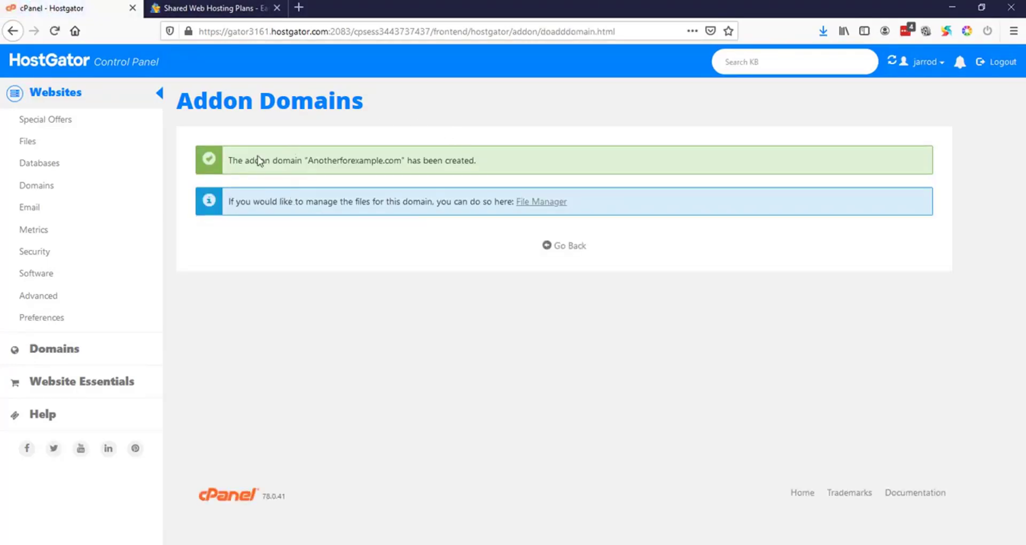
mouse_move(238, 240)
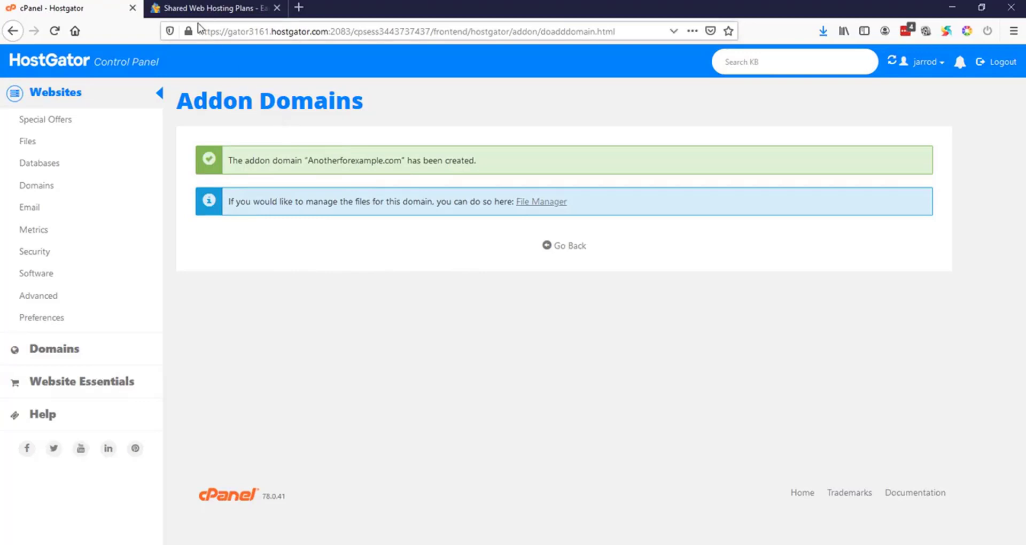
left_click(216, 8)
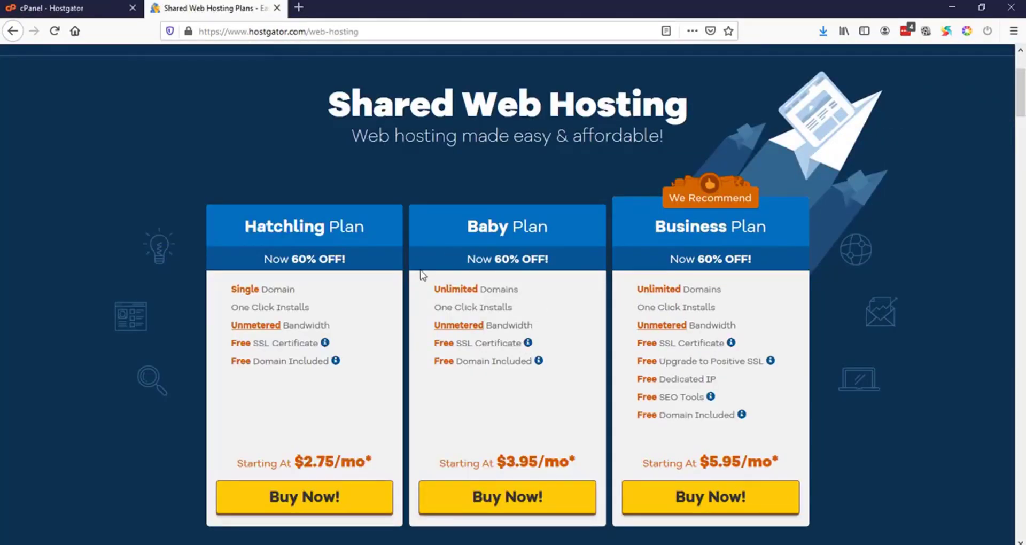
mouse_move(436, 378)
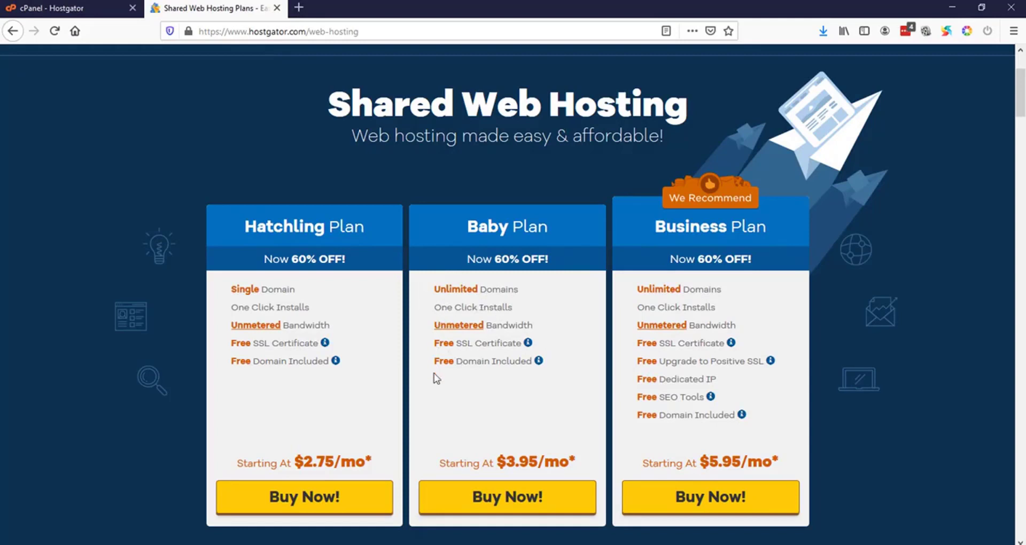